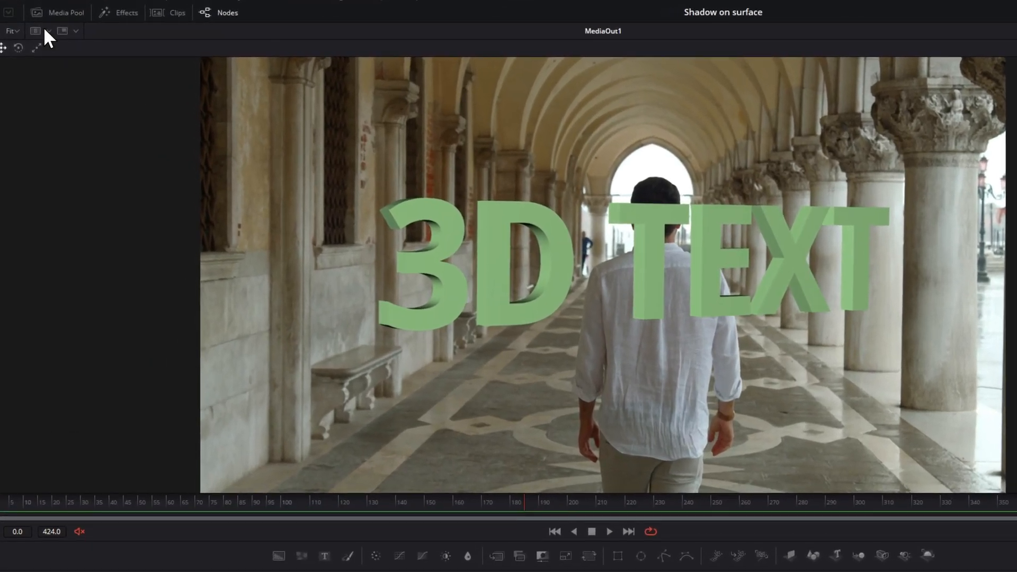
Load CameraTracker1_Renderer into the second buffer and enable a Buffer Split Wipe against the composite
{"action": "left_click", "coordinate": [35, 31]}
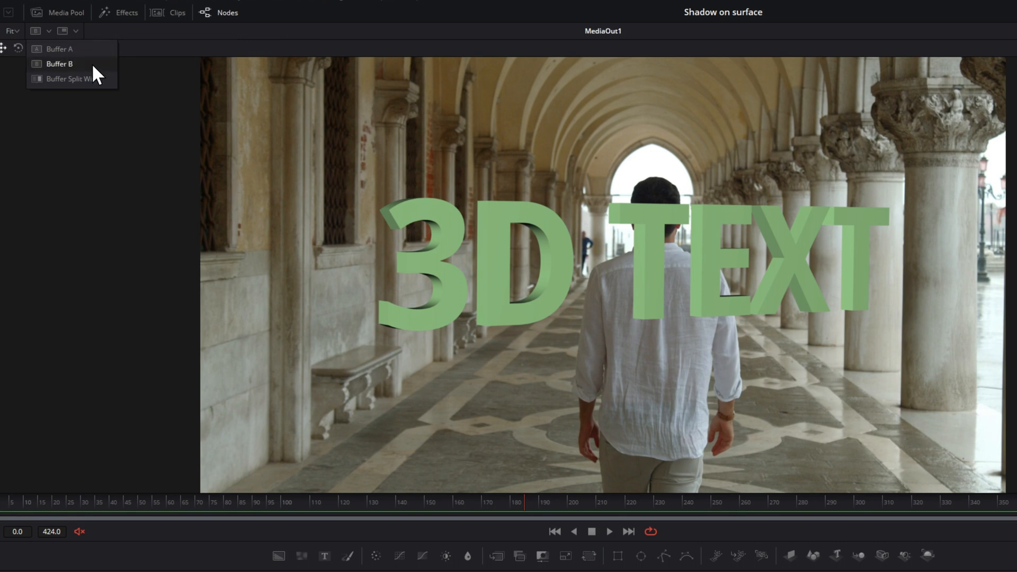
{"action": "left_click", "coordinate": [59, 48]}
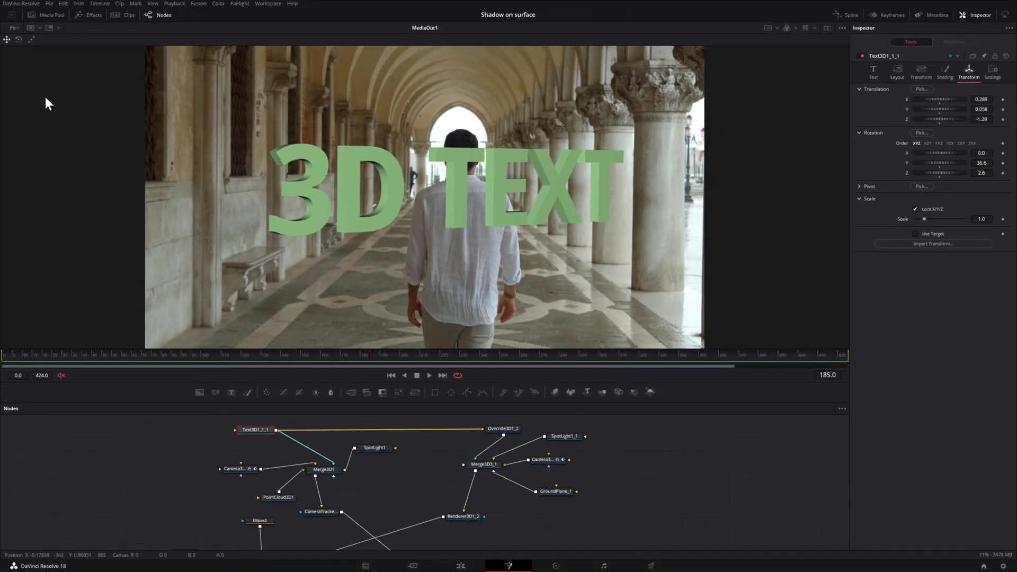
{"action": "left_click", "coordinate": [324, 461]}
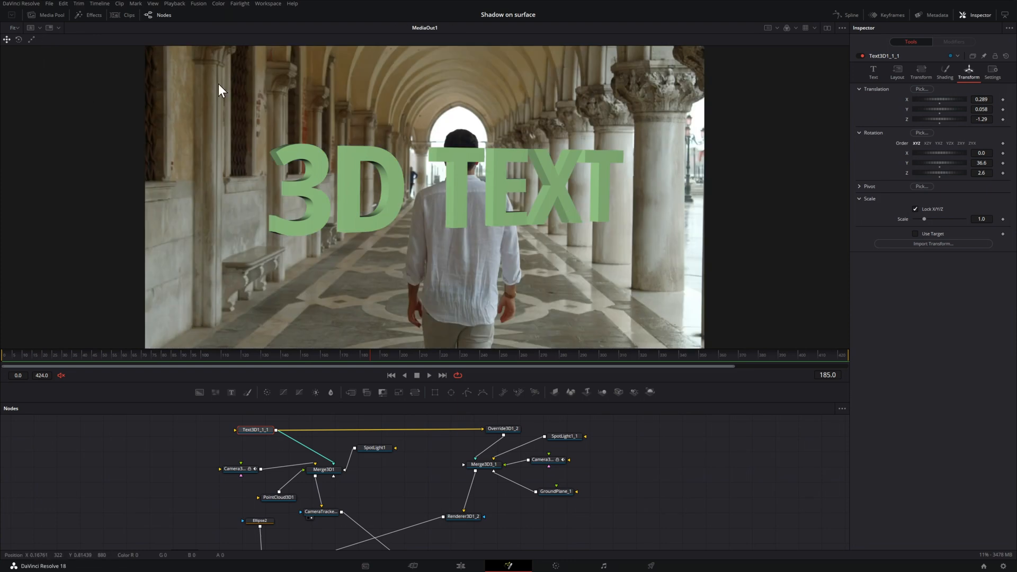
{"action": "mouse_move", "coordinate": [55, 59]}
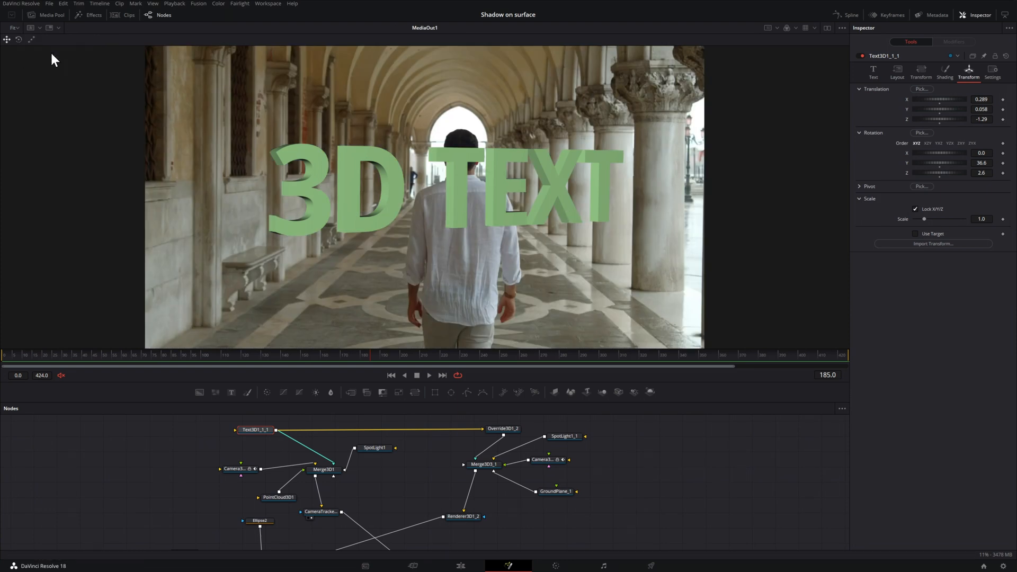
{"action": "left_click", "coordinate": [40, 28]}
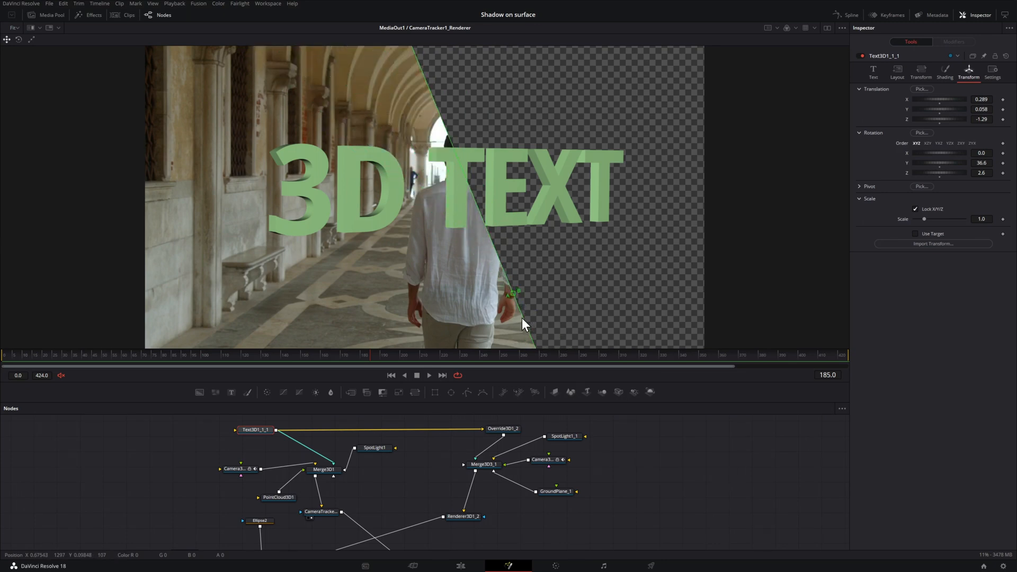
{"action": "mouse_move", "coordinate": [514, 299]}
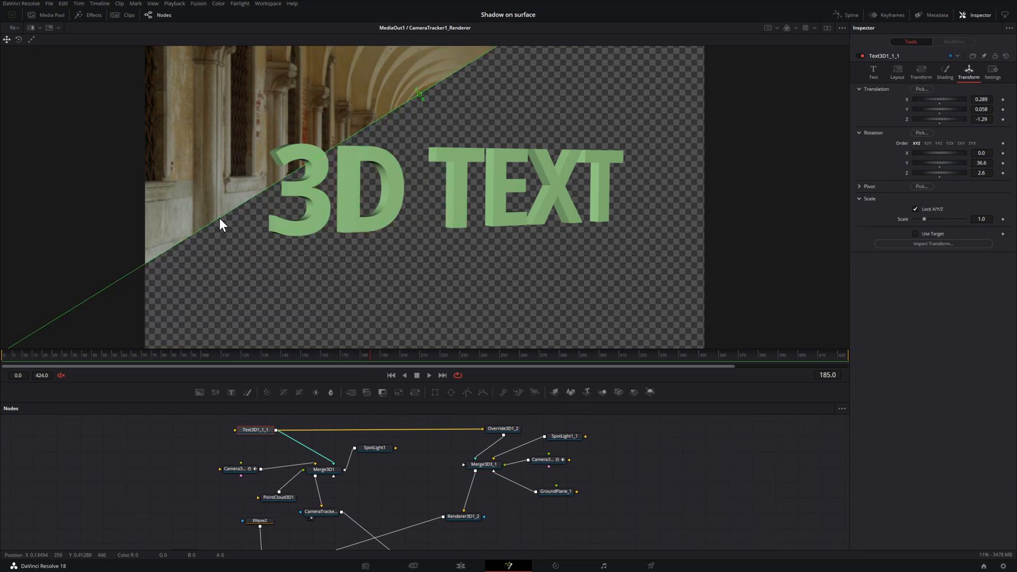
{"action": "left_click", "coordinate": [395, 473]}
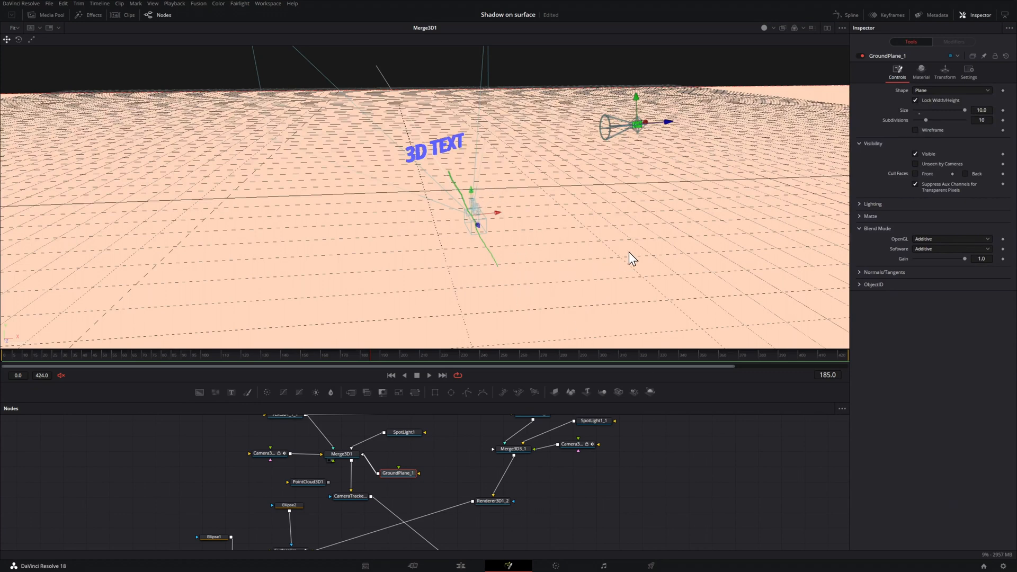
{"action": "mouse_move", "coordinate": [508, 147]}
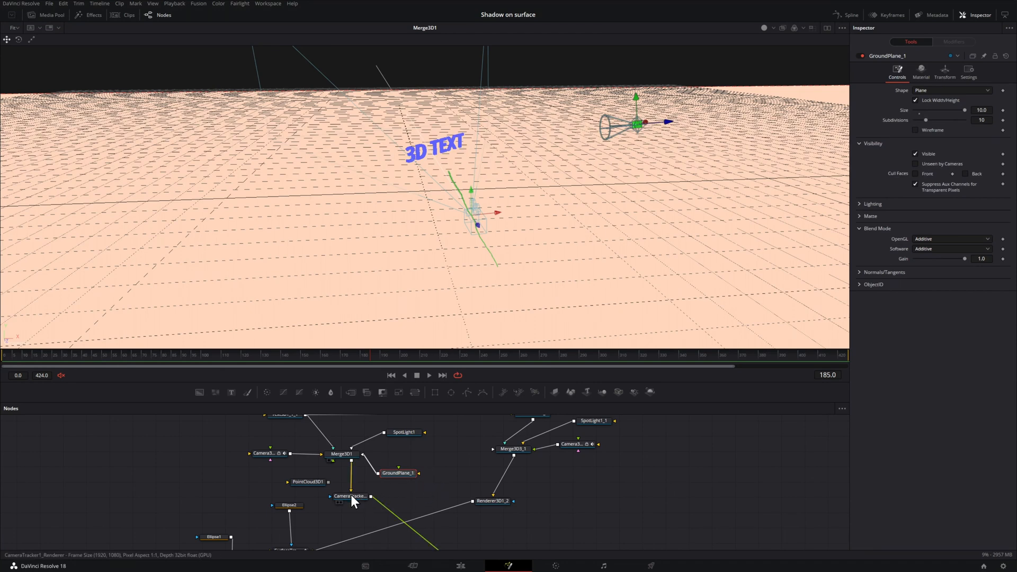
View CameraTracker1_Renderer's shadowed output, then return to the Merge3D1 scene view
{"action": "left_click", "coordinate": [351, 496]}
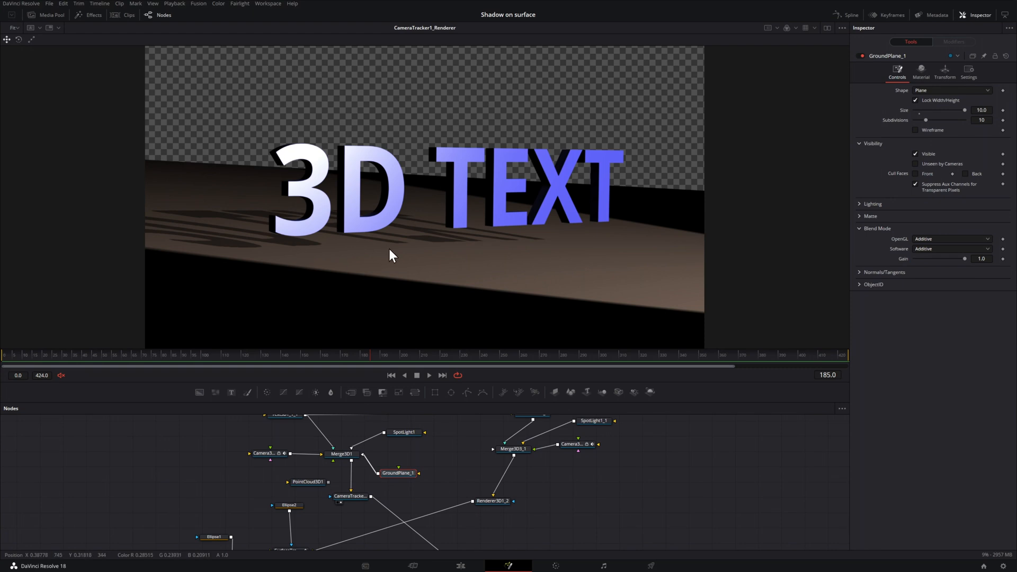
{"action": "mouse_move", "coordinate": [311, 183]}
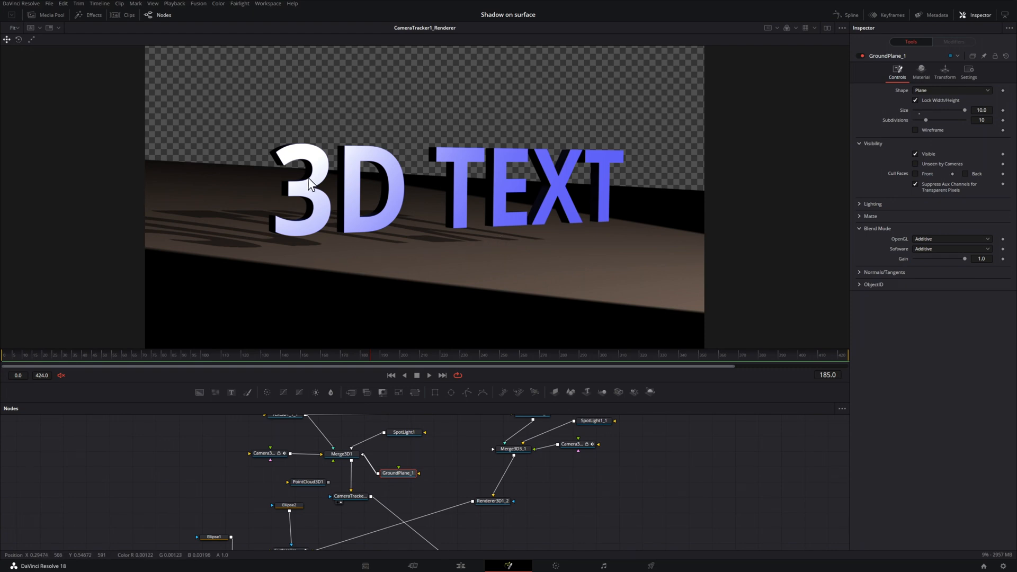
{"action": "left_click", "coordinate": [342, 453]}
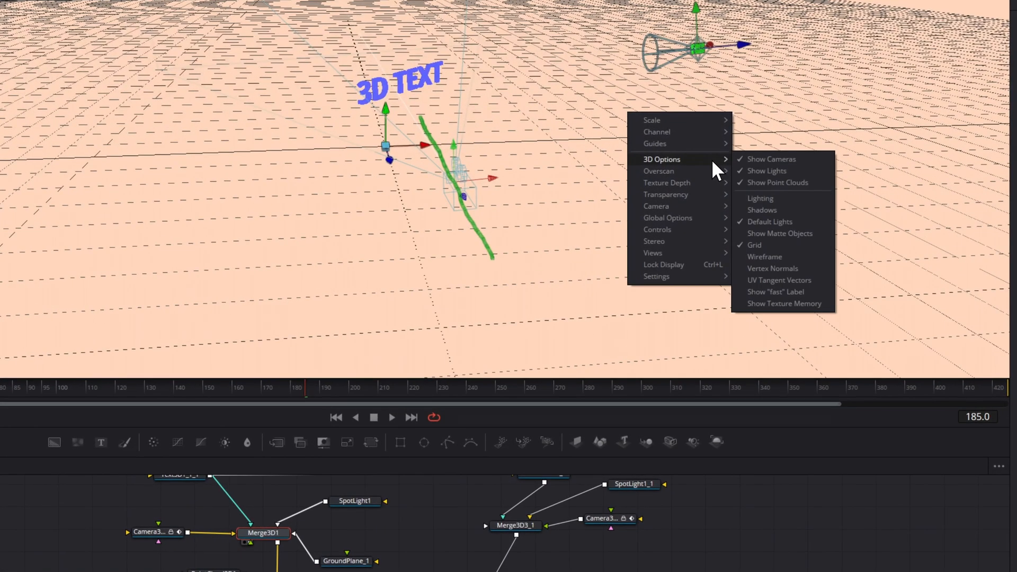
{"action": "mouse_move", "coordinate": [805, 220]}
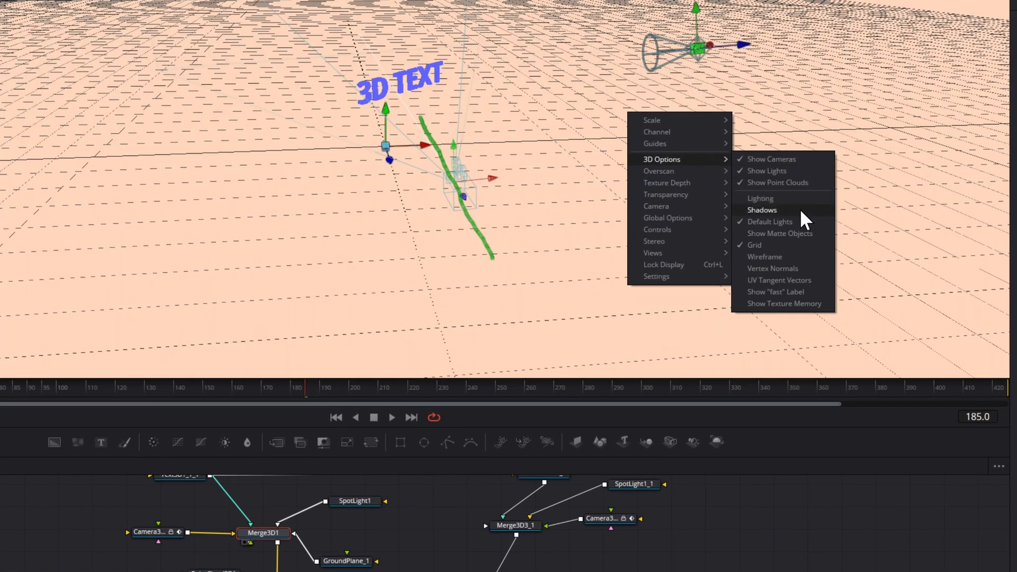
{"action": "mouse_move", "coordinate": [762, 209]}
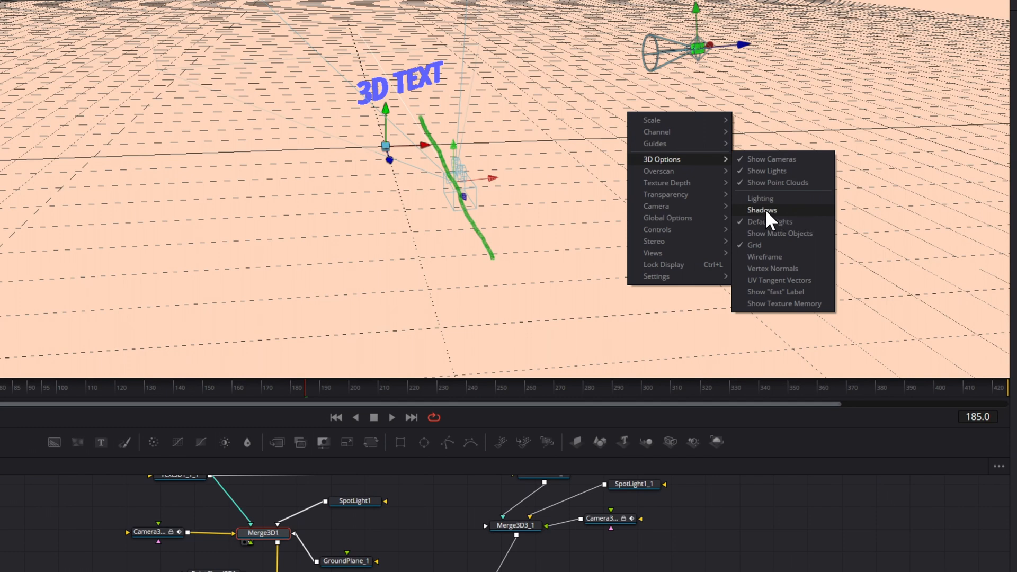
{"action": "left_click", "coordinate": [762, 210]}
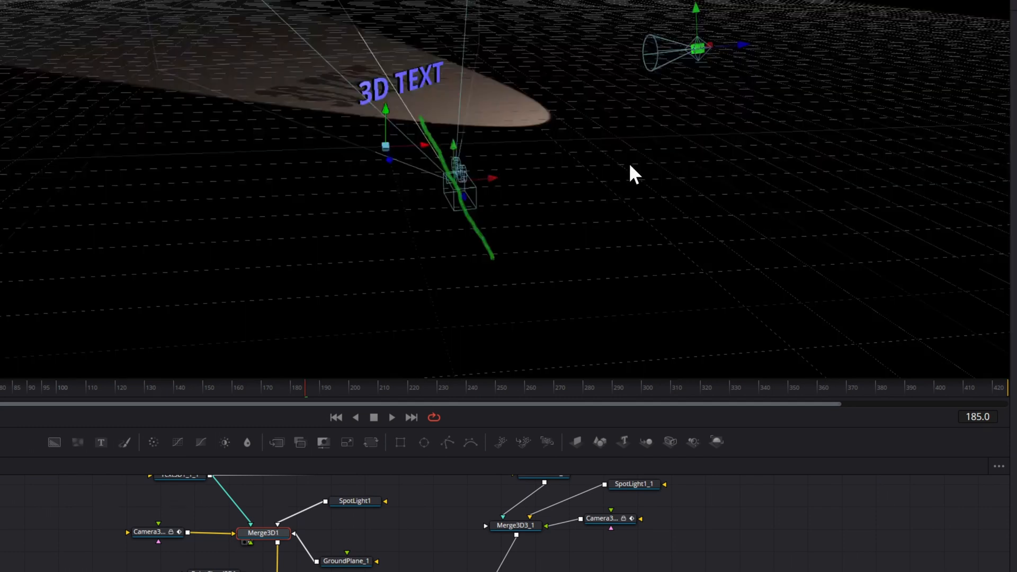
{"action": "right_click", "coordinate": [633, 174]}
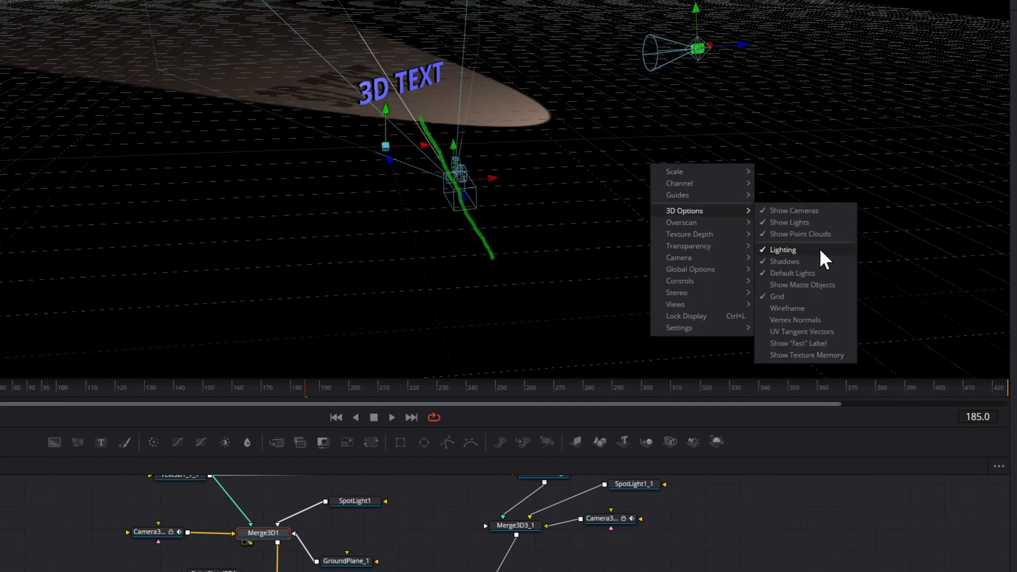
{"action": "mouse_move", "coordinate": [825, 261]}
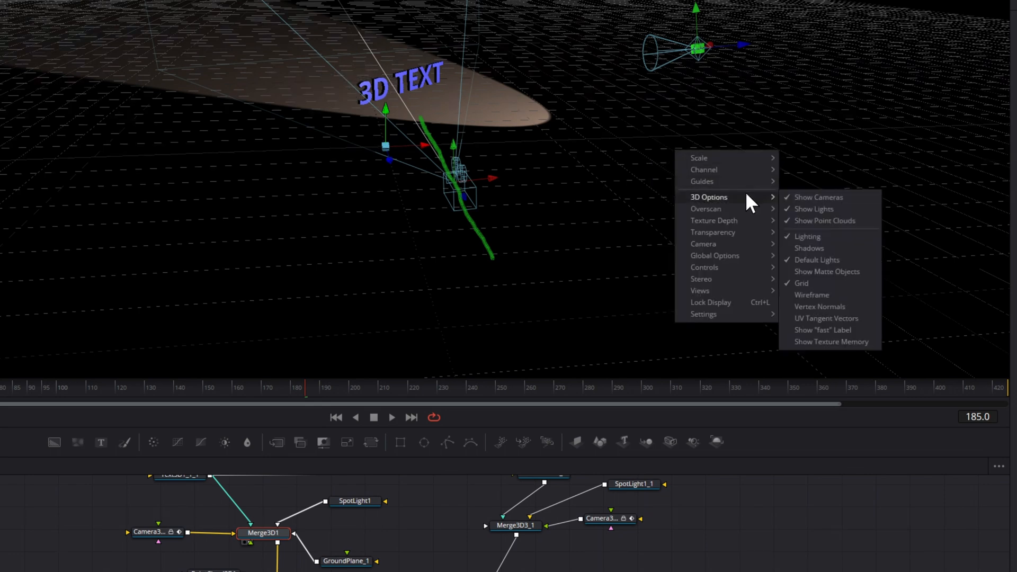
{"action": "left_click", "coordinate": [633, 154]}
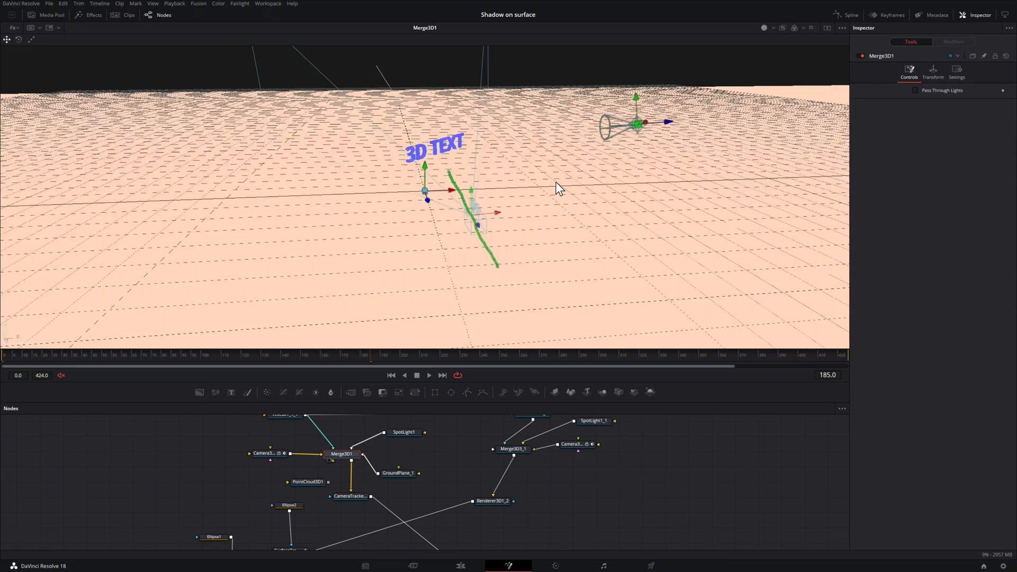
Toggle 3D viewer lighting off via 3D Options, then back on to show the spotlight cone
{"action": "right_click", "coordinate": [560, 189]}
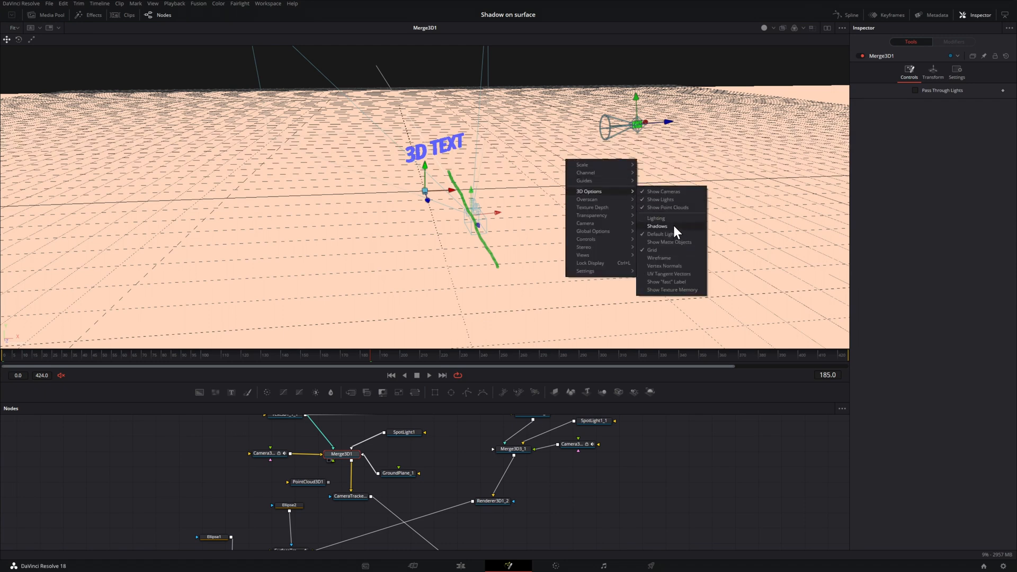
{"action": "left_click", "coordinate": [657, 226]}
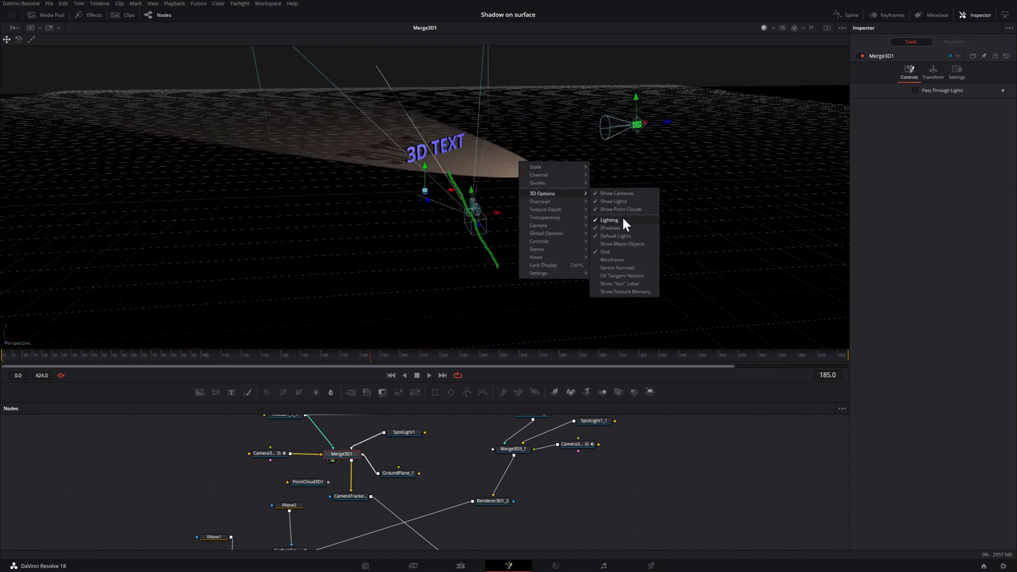
{"action": "left_click", "coordinate": [608, 221]}
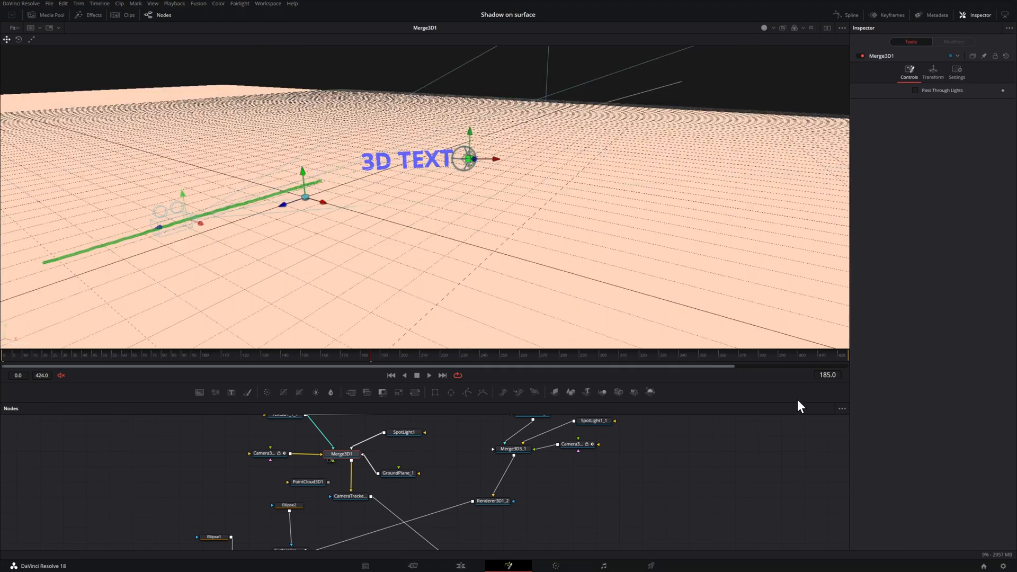
{"action": "left_click", "coordinate": [765, 28]}
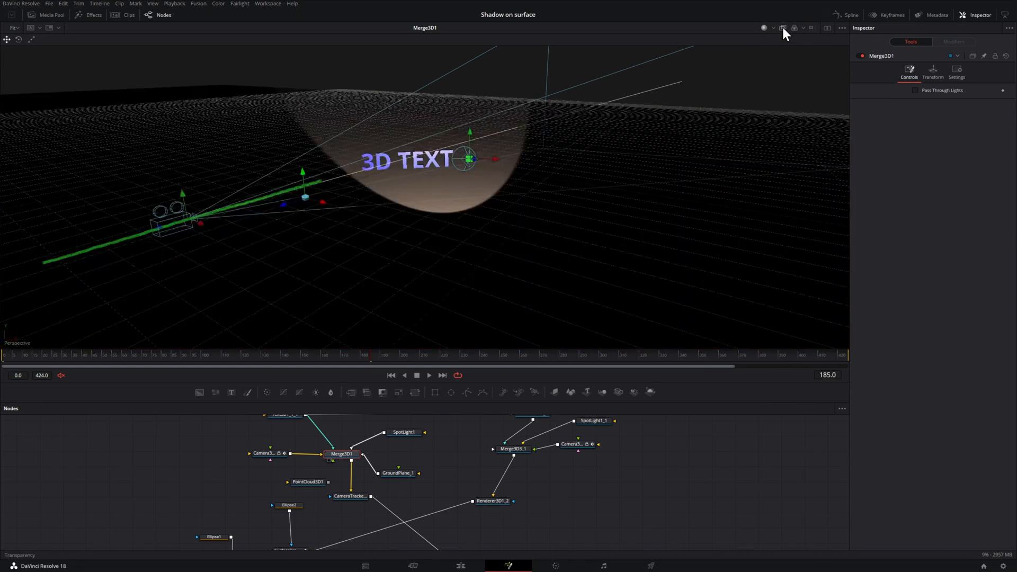
{"action": "mouse_move", "coordinate": [365, 187]}
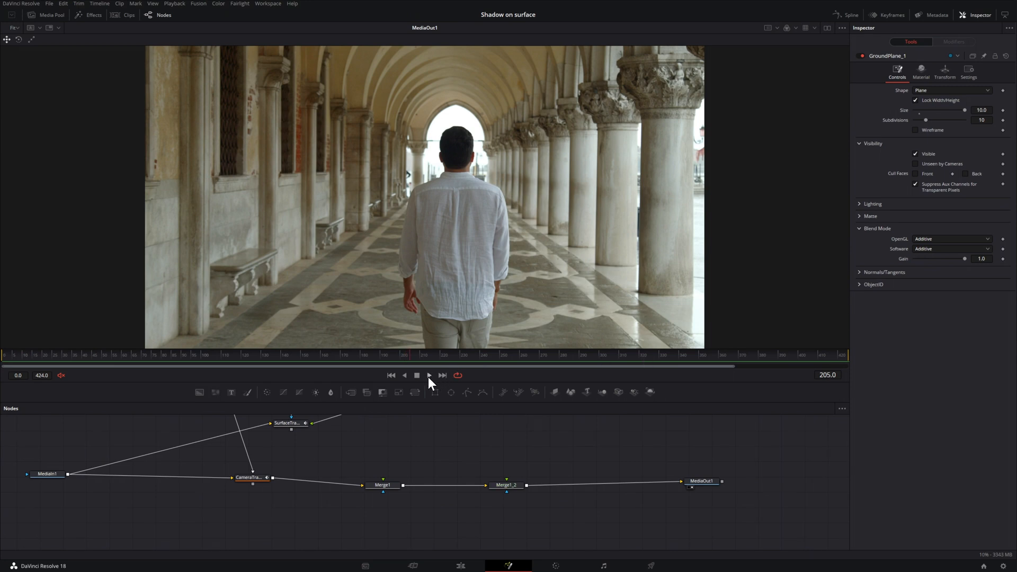
Choose a slower Playback Update rate, then play and stop the arcade footage
{"action": "left_click", "coordinate": [458, 375]}
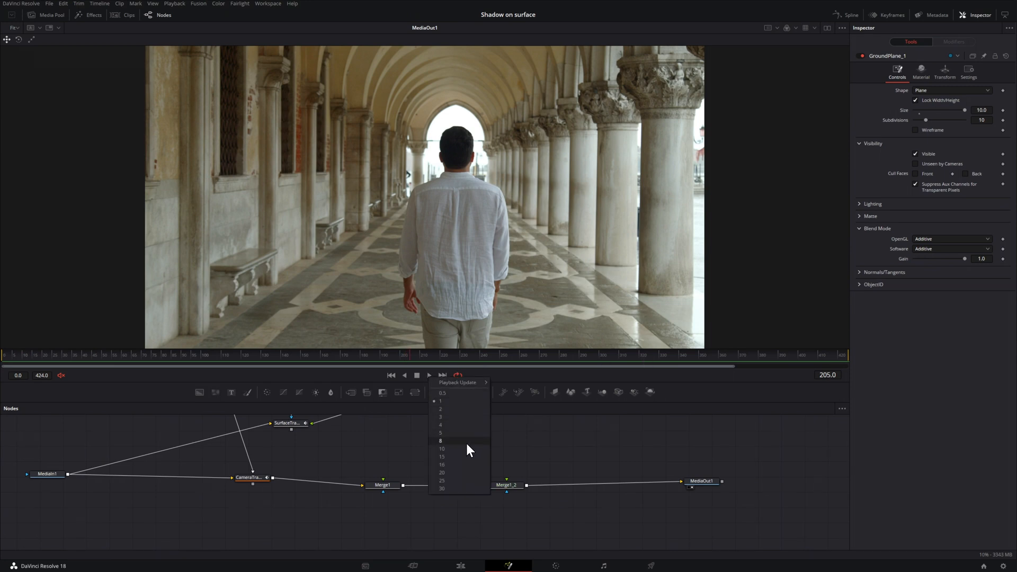
{"action": "mouse_move", "coordinate": [467, 453]}
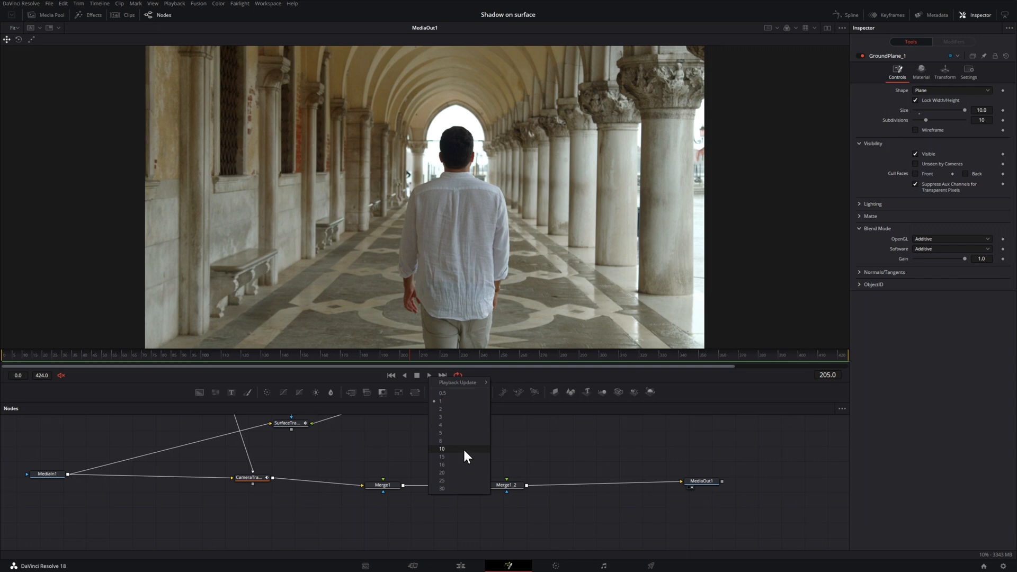
{"action": "left_click", "coordinate": [441, 449]}
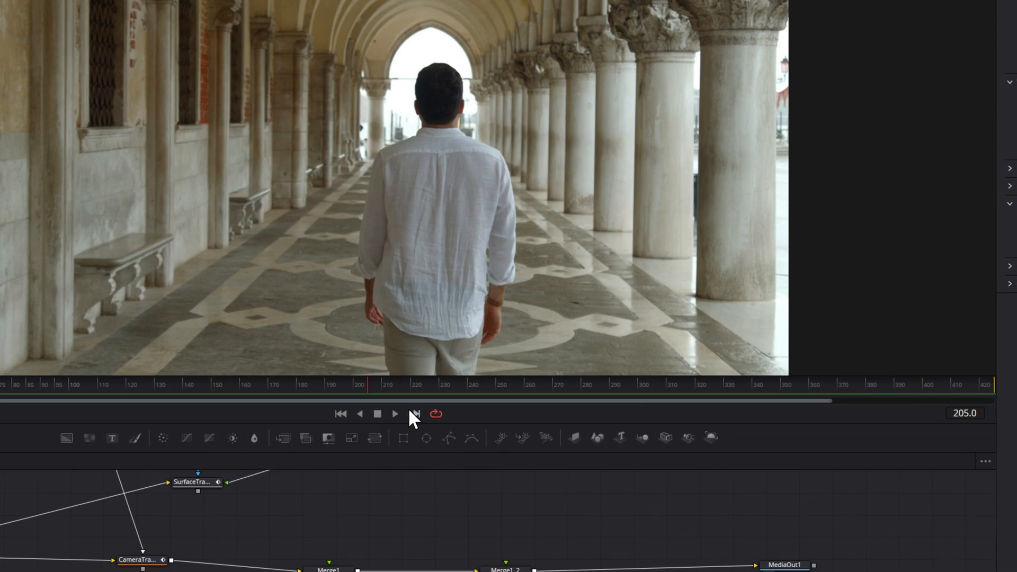
{"action": "mouse_move", "coordinate": [441, 446]}
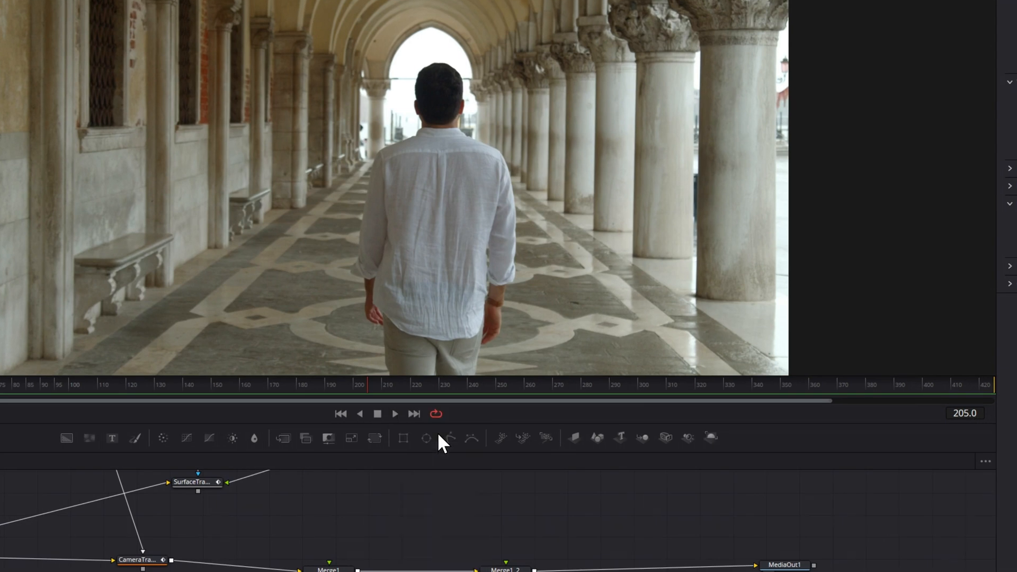
{"action": "mouse_move", "coordinate": [492, 421]}
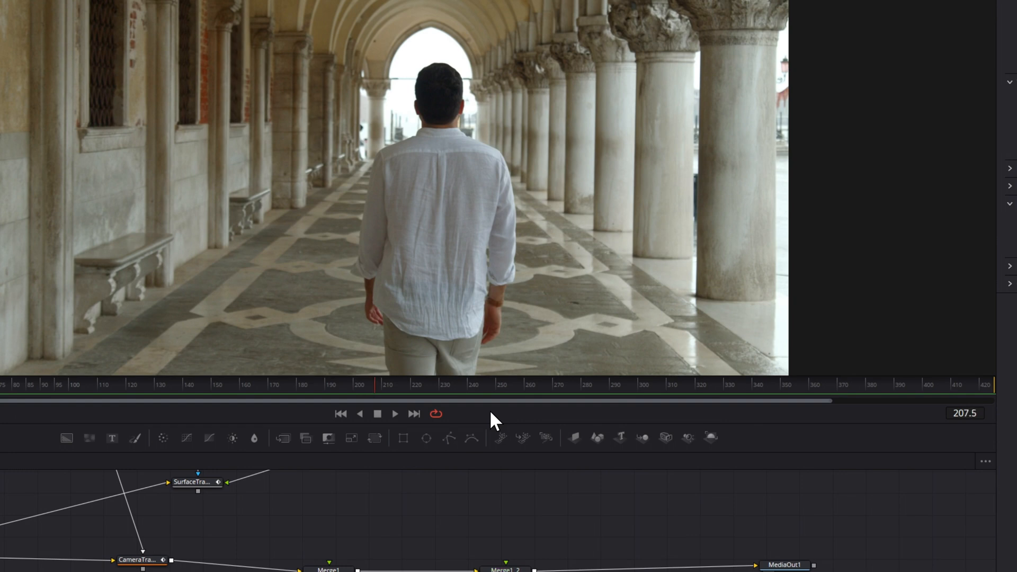
{"action": "left_click", "coordinate": [395, 414]}
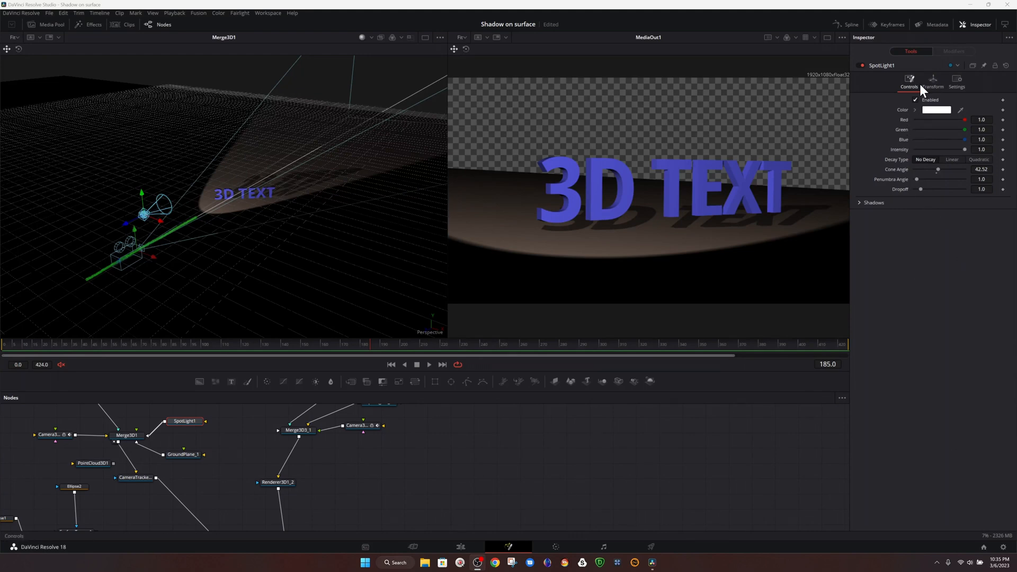
Show SpotLight1's Transform settings to adjust Translation X and Rotation Y
{"action": "left_click", "coordinate": [933, 83]}
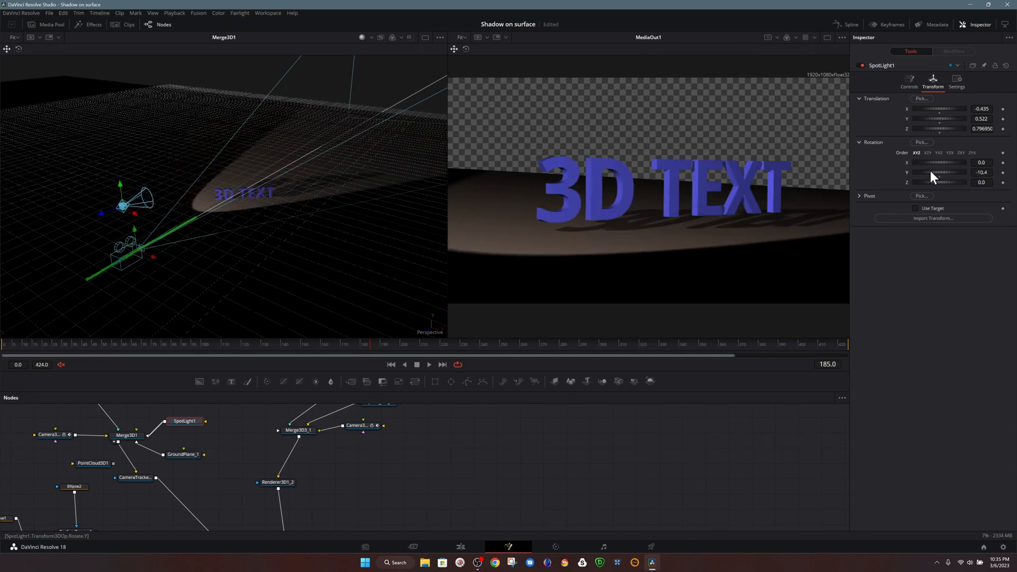
{"action": "mouse_move", "coordinate": [947, 115]}
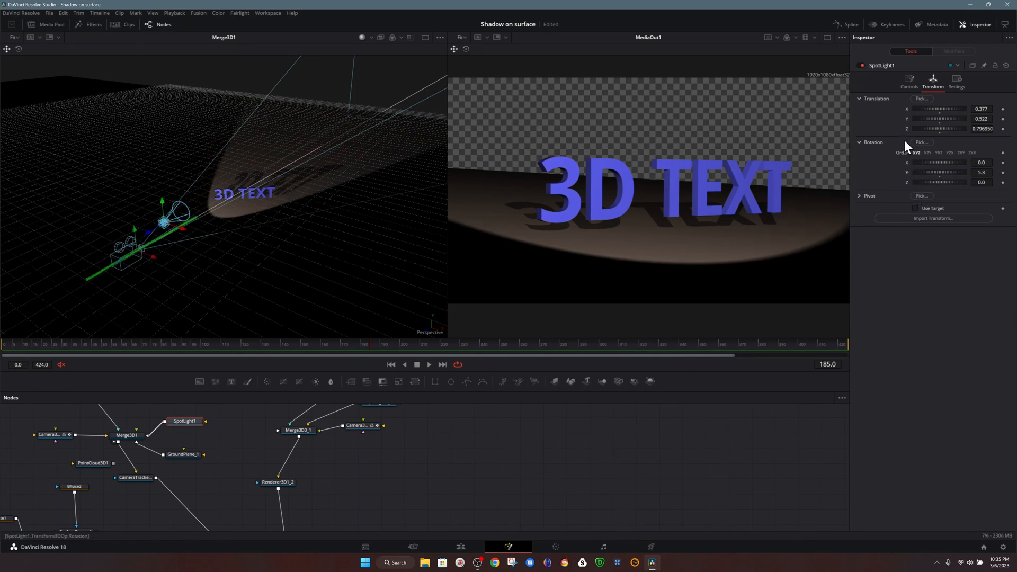
{"action": "mouse_move", "coordinate": [968, 146]}
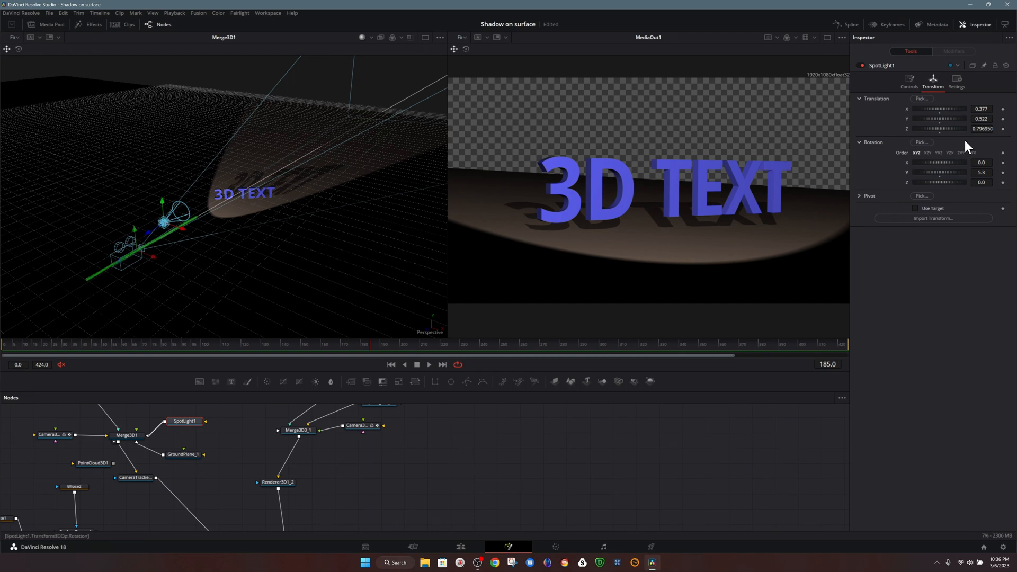
{"action": "mouse_move", "coordinate": [929, 214]}
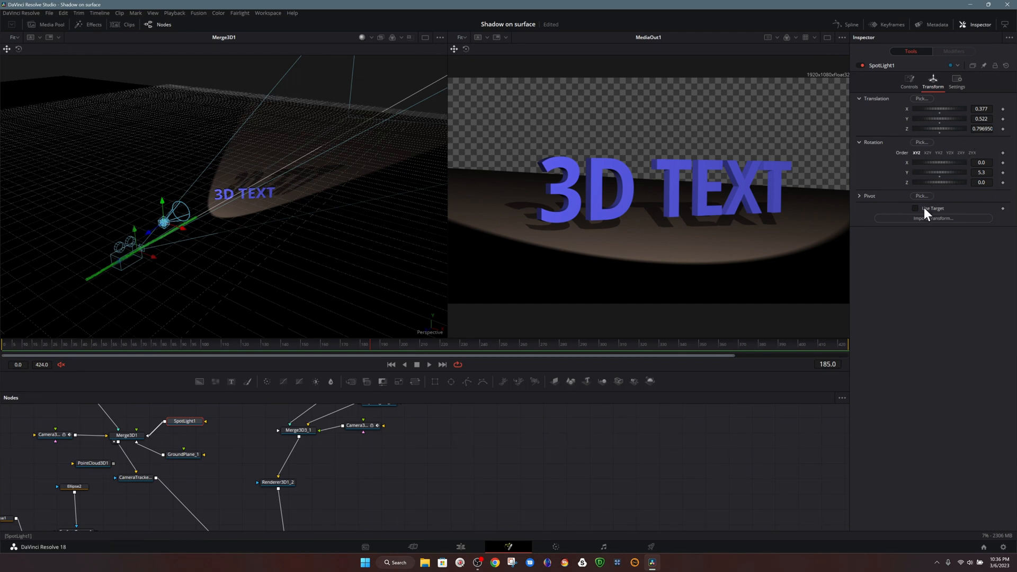
Enable Use Target on SpotLight1 and drag its aim point onto the 3D TEXT
{"action": "left_click", "coordinate": [915, 208]}
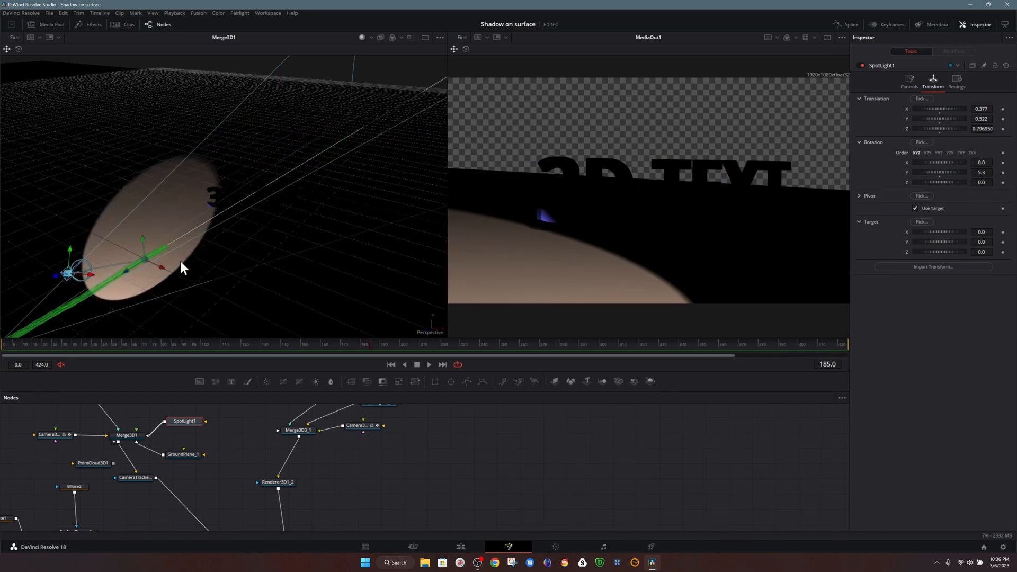
{"action": "left_click_drag", "start_coordinate": [158, 265], "coordinate": [181, 236]}
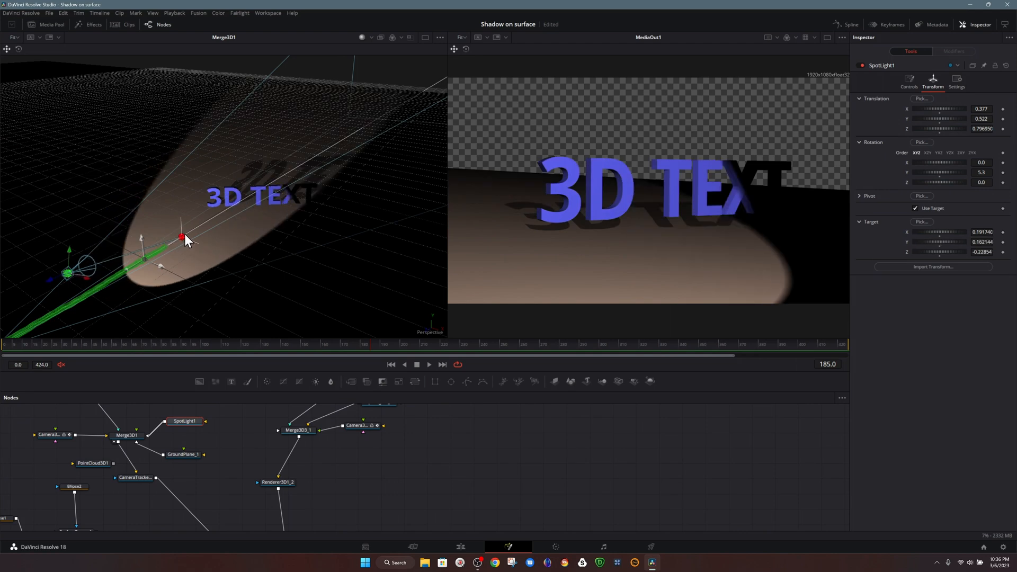
{"action": "left_click_drag", "start_coordinate": [181, 237], "coordinate": [241, 197]}
{"action": "type", "text": "0.87"}
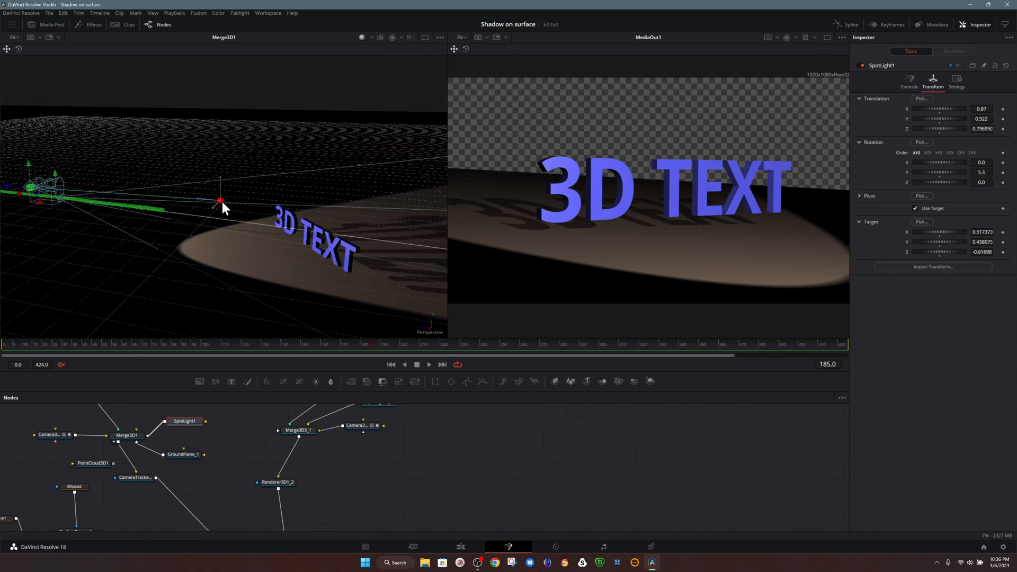
{"action": "left_click_drag", "start_coordinate": [220, 200], "coordinate": [303, 226]}
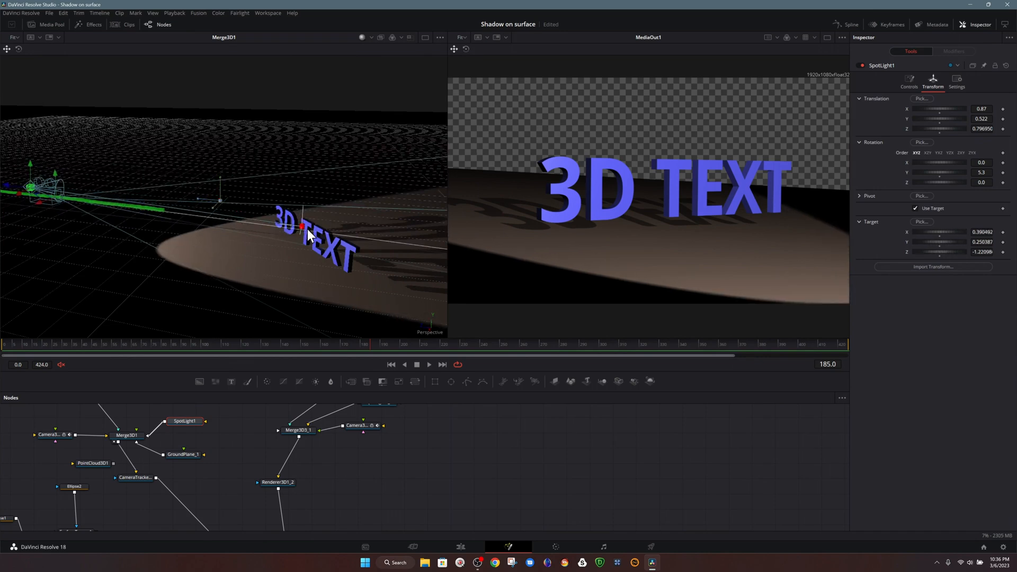